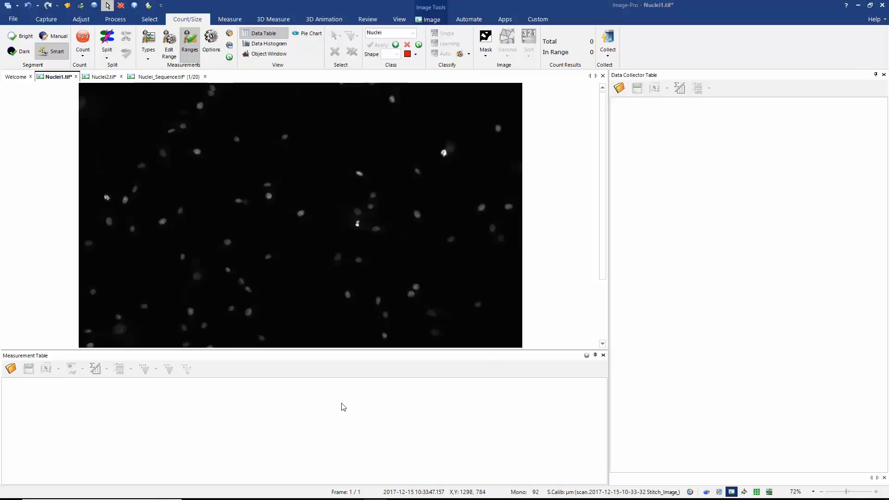
mouse_move(119, 138)
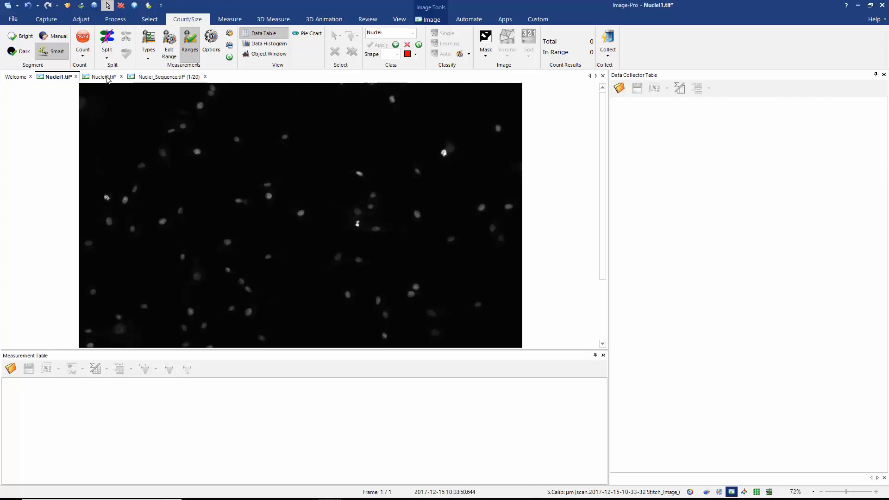
Load the Nuclei.iqo measurement options with the Nuclei1 image active.
click(101, 77)
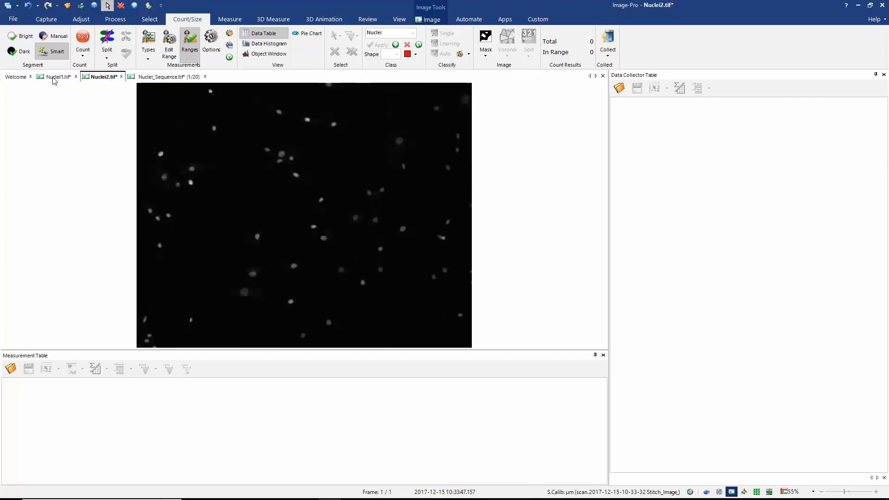
click(54, 77)
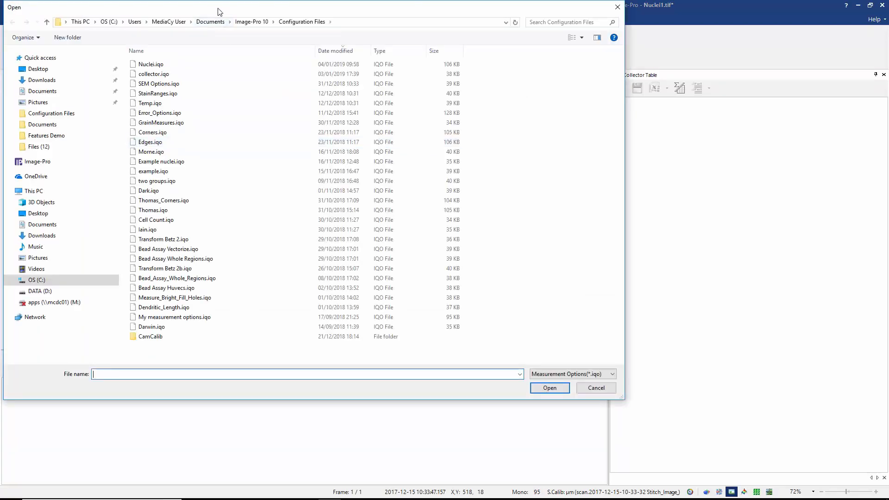
click(151, 64)
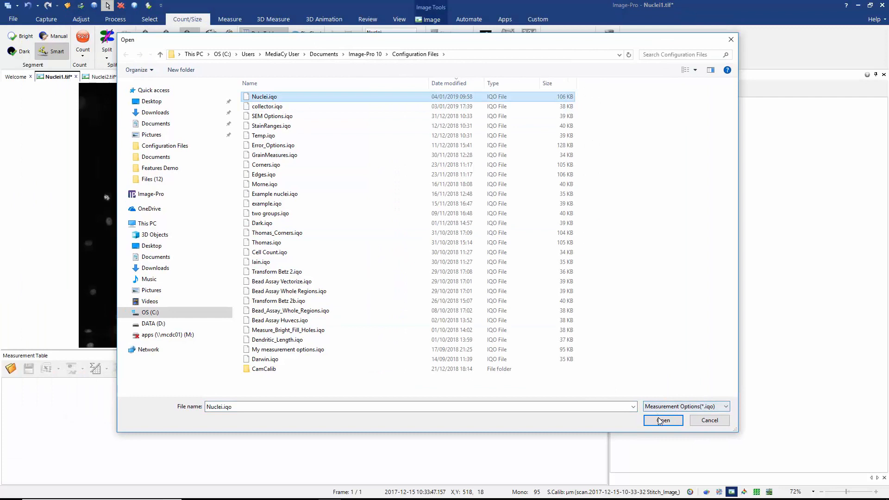
click(663, 421)
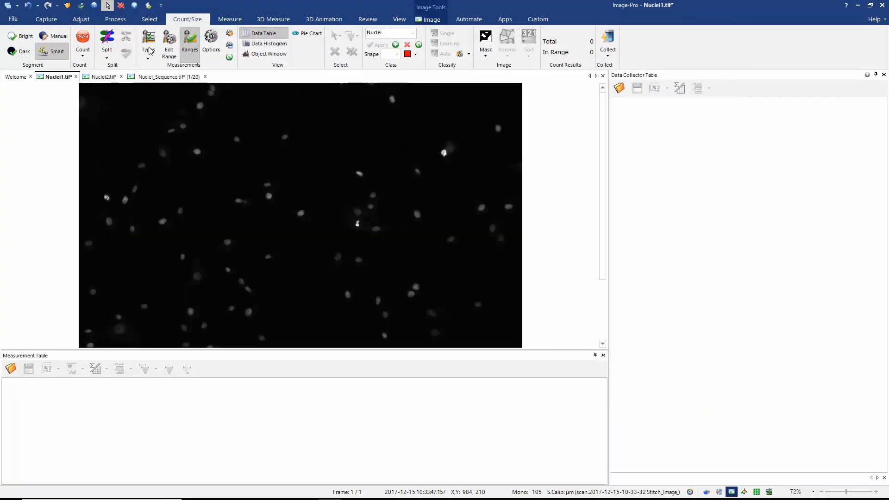
mouse_move(63, 64)
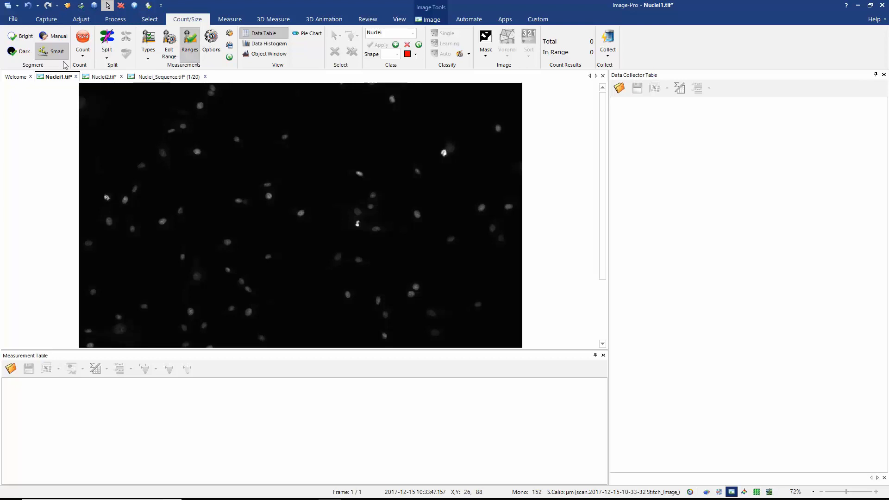
mouse_move(97, 125)
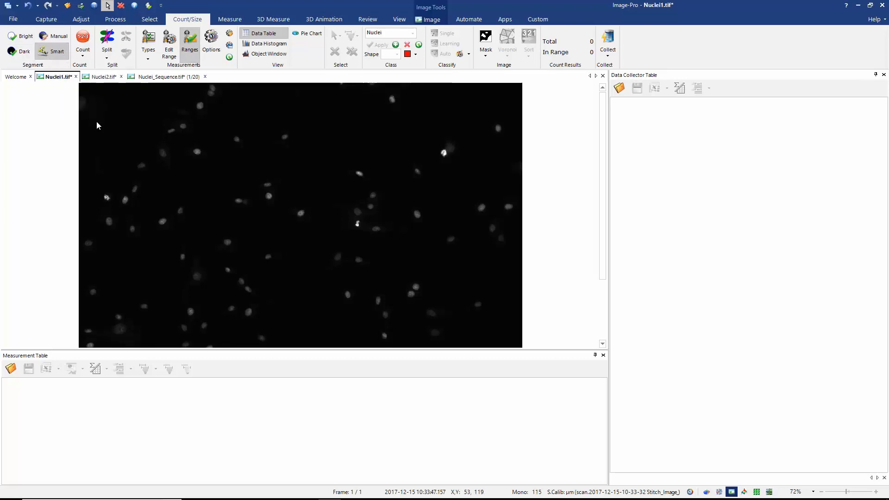
mouse_move(158, 169)
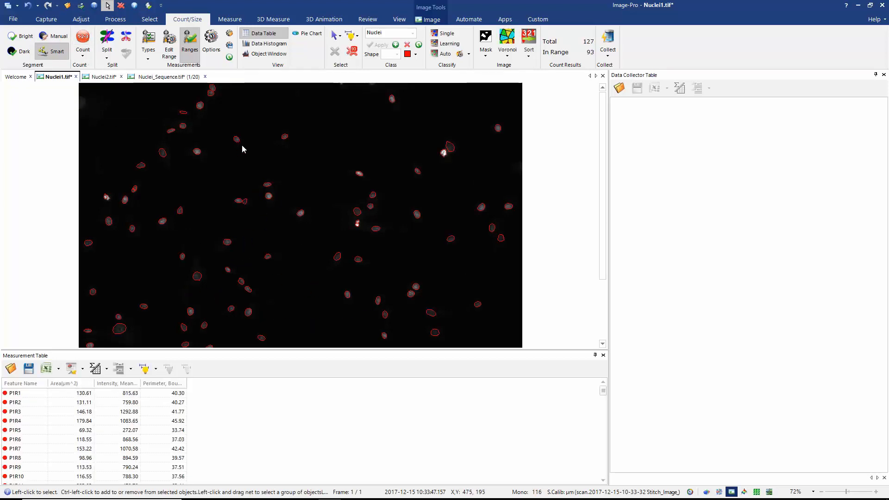
mouse_move(110, 391)
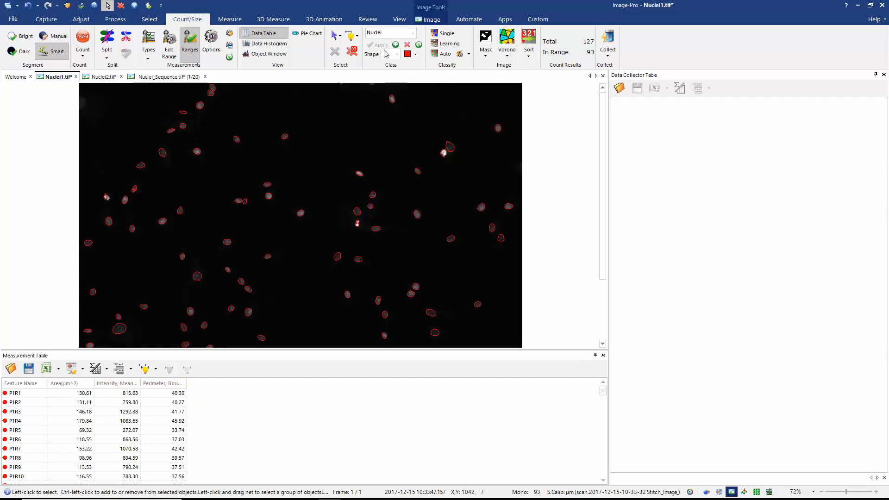
Bring up the reporting and data collection tools after counting Nuclei1.
click(368, 19)
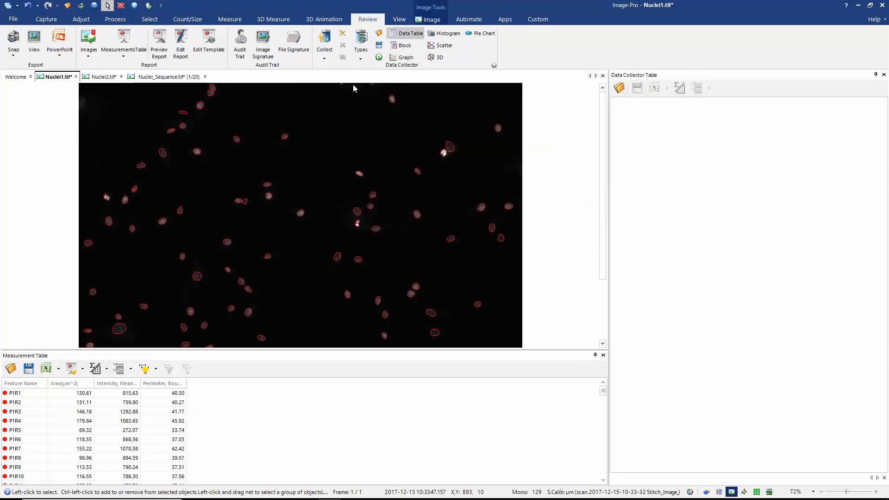
click(361, 41)
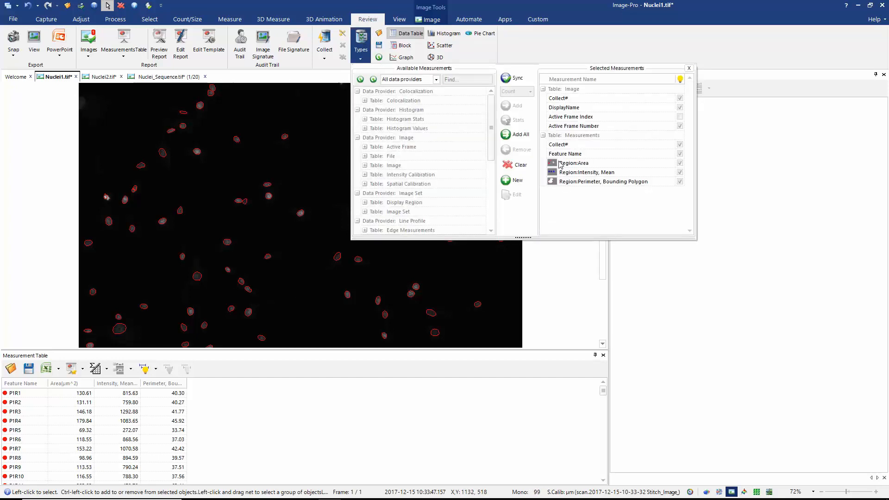
mouse_move(598, 168)
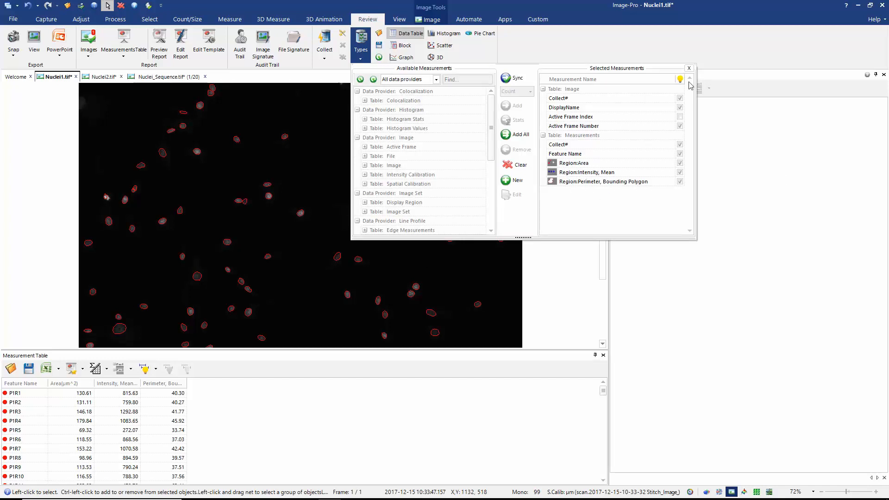
click(688, 67)
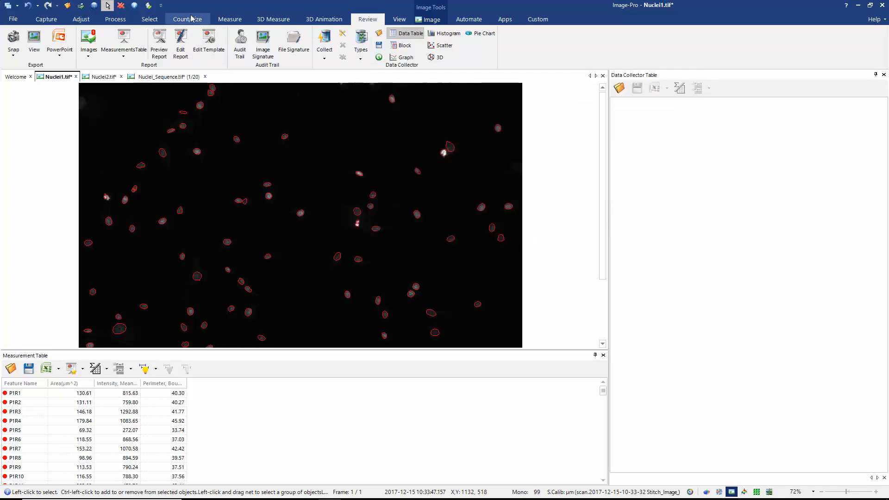
Return to Count/Size and choose Collect to send Nuclei1 measurements to the Data Collector.
click(188, 18)
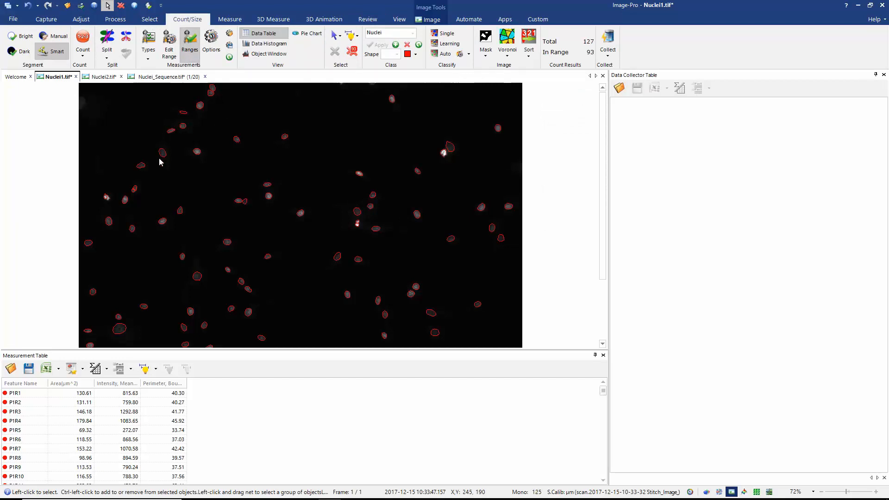
click(607, 42)
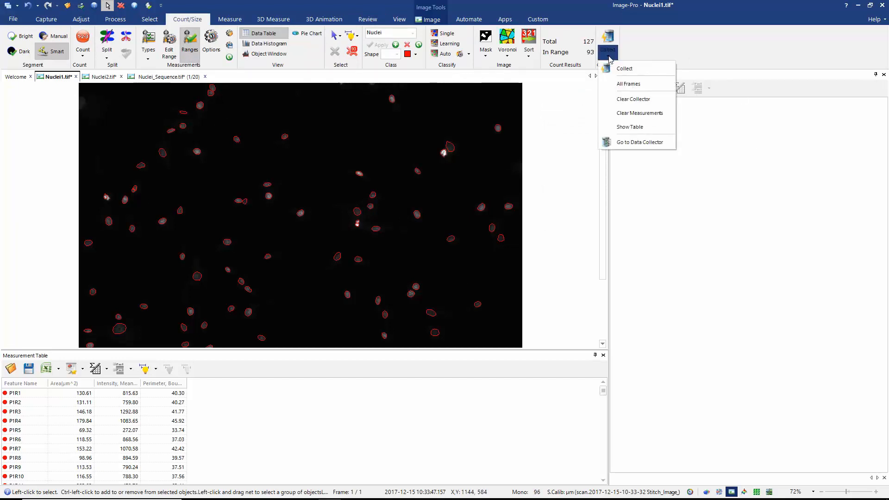
mouse_move(624, 68)
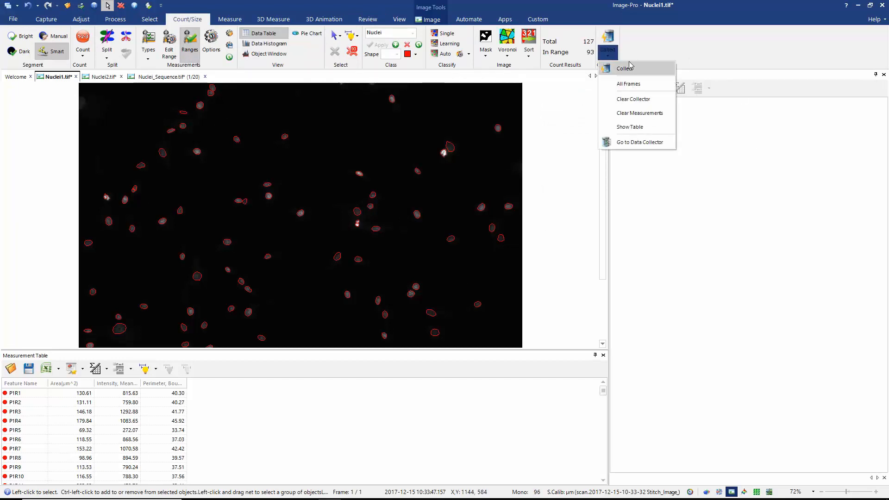
mouse_move(628, 84)
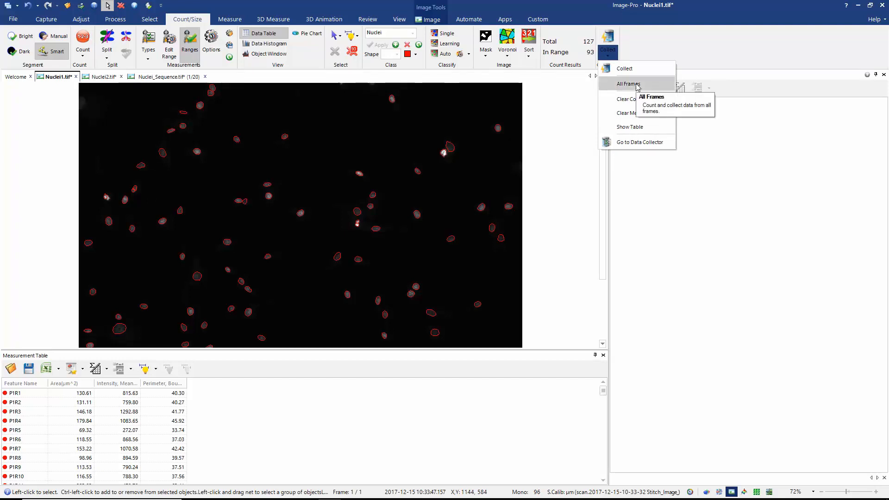
mouse_move(640, 113)
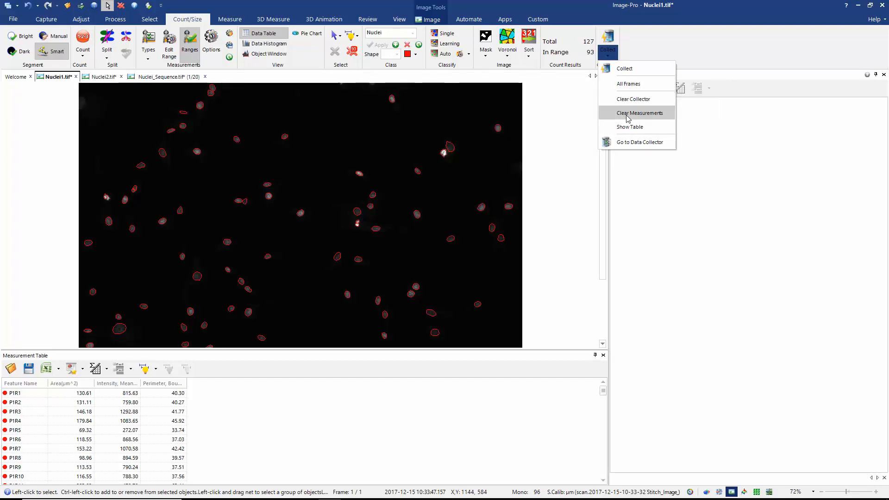
mouse_move(630, 127)
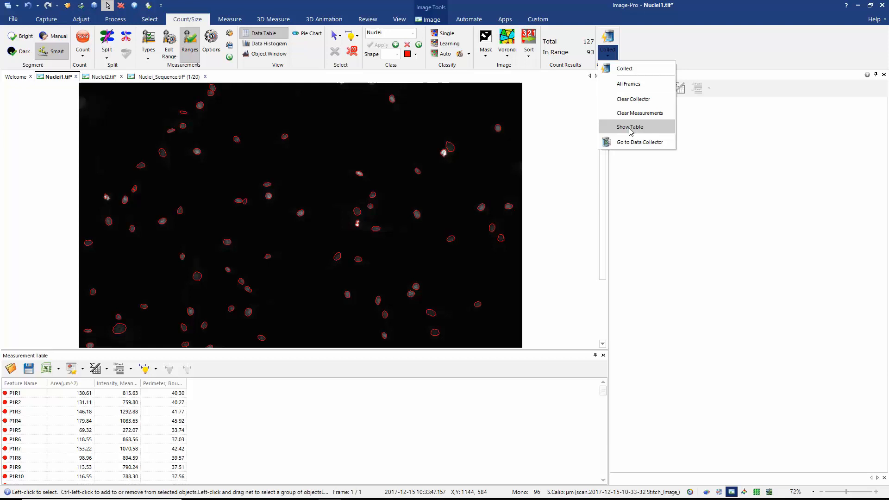
mouse_move(666, 37)
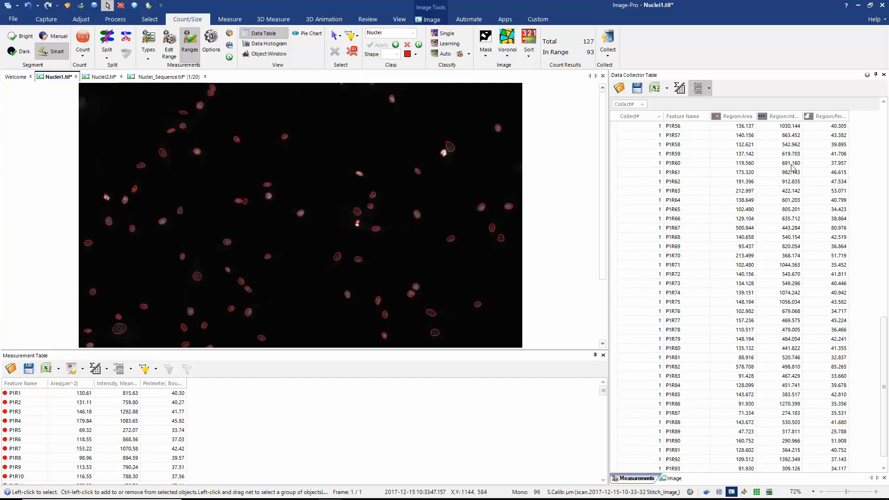
mouse_move(616, 211)
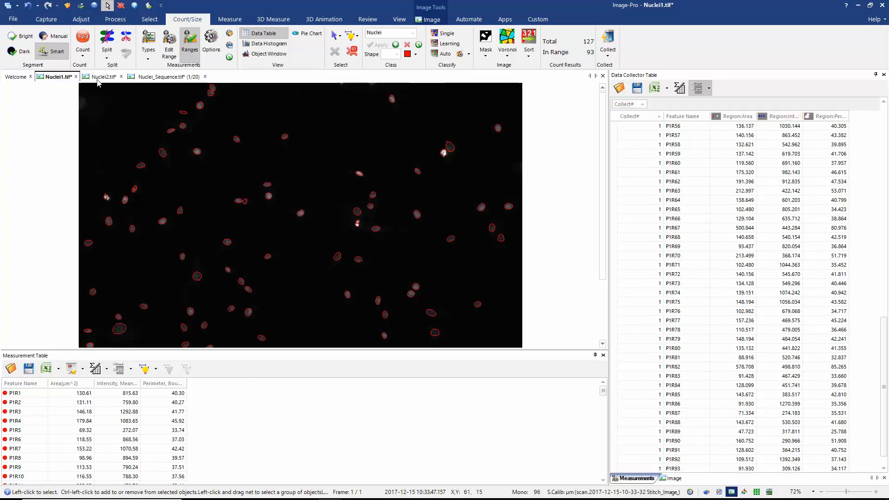
Load Nuclei.iqo on Nuclei2 and count its nuclei: 129 objects, 57 in range.
click(102, 77)
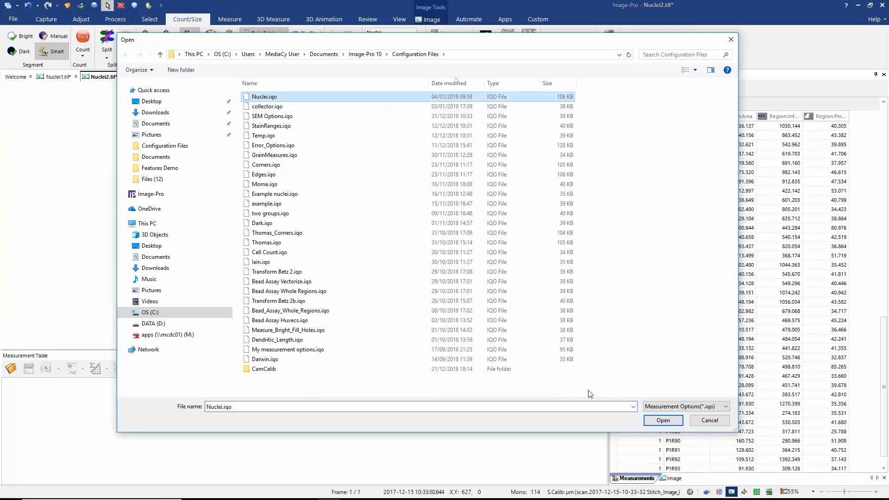
click(662, 421)
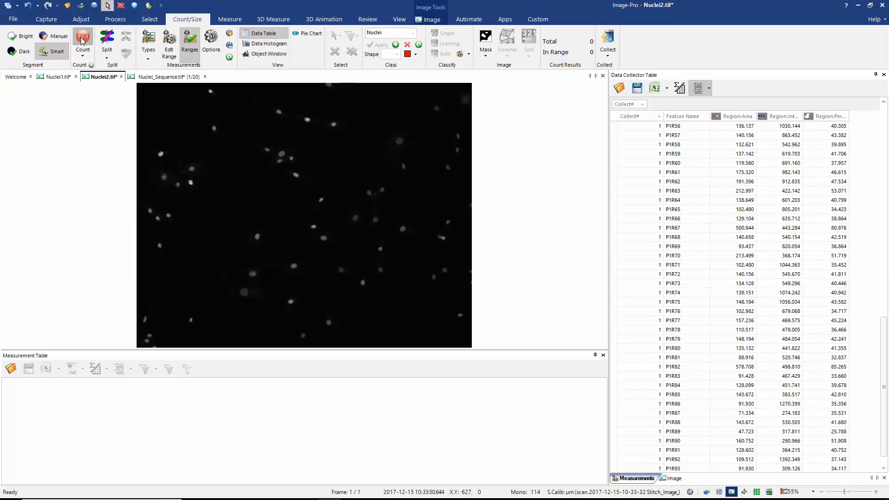
click(82, 40)
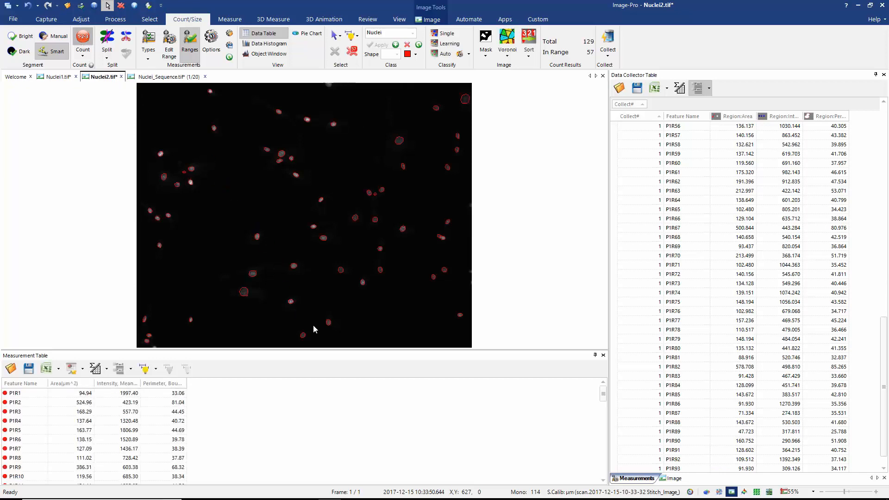
mouse_move(264, 161)
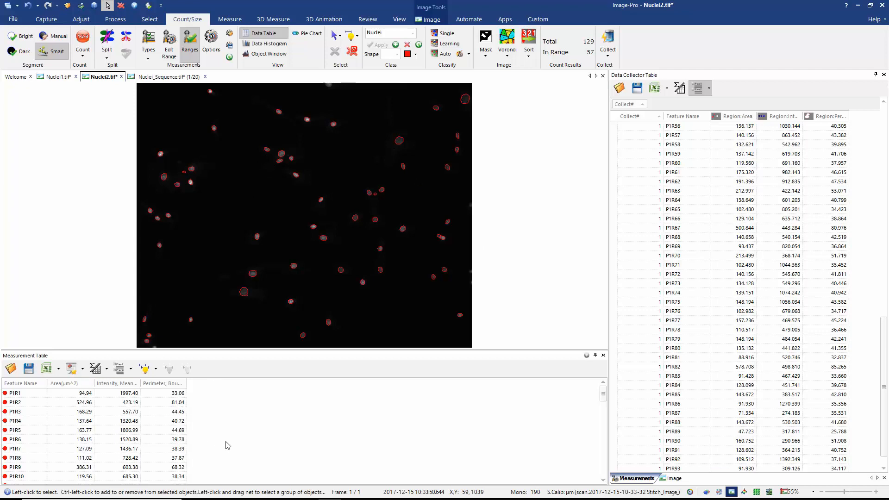
Collect the Nuclei2 measurements into the Data Collector Table alongside Nuclei1.
click(608, 40)
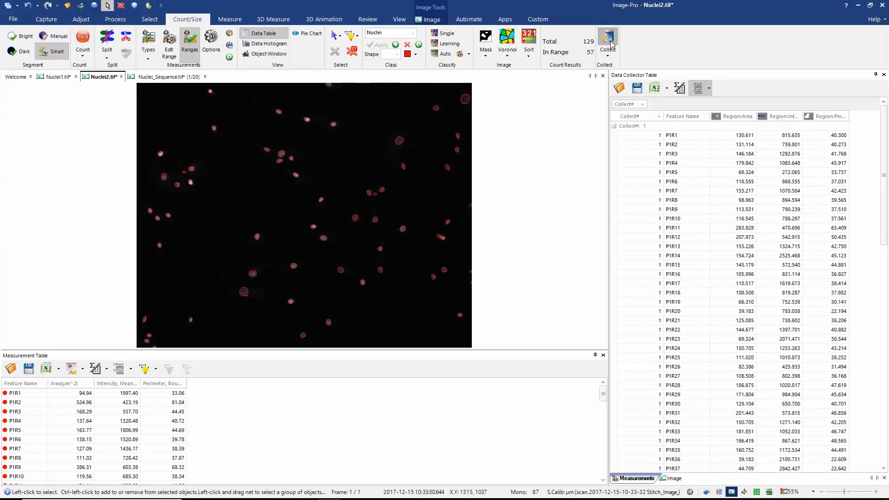
click(608, 40)
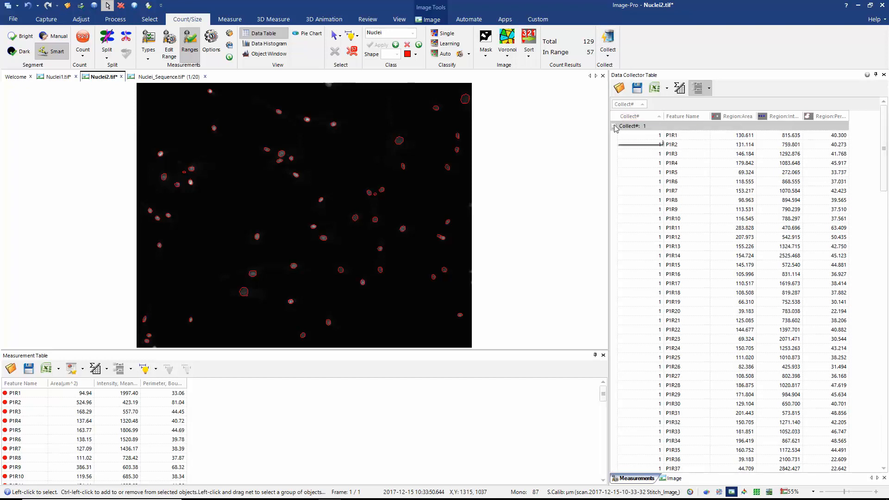
click(614, 126)
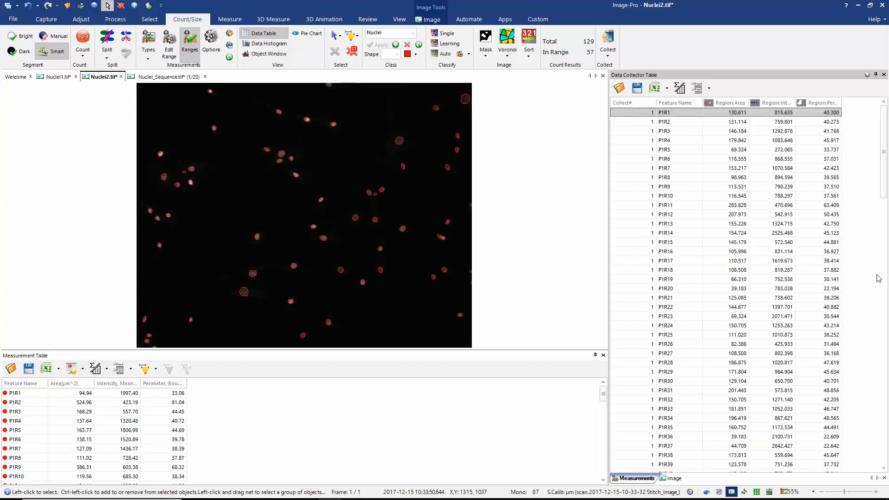
scroll(down, 3)
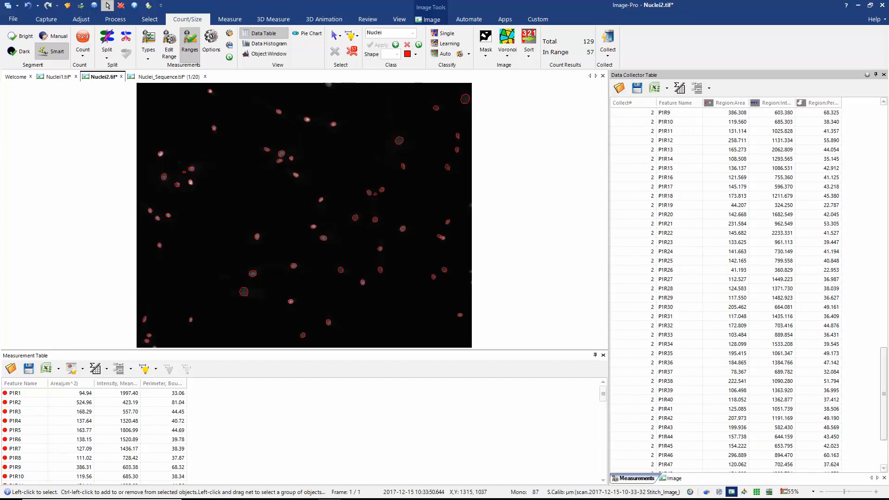
Group the collector by block with Average totals and collapse each collection to one row.
click(697, 88)
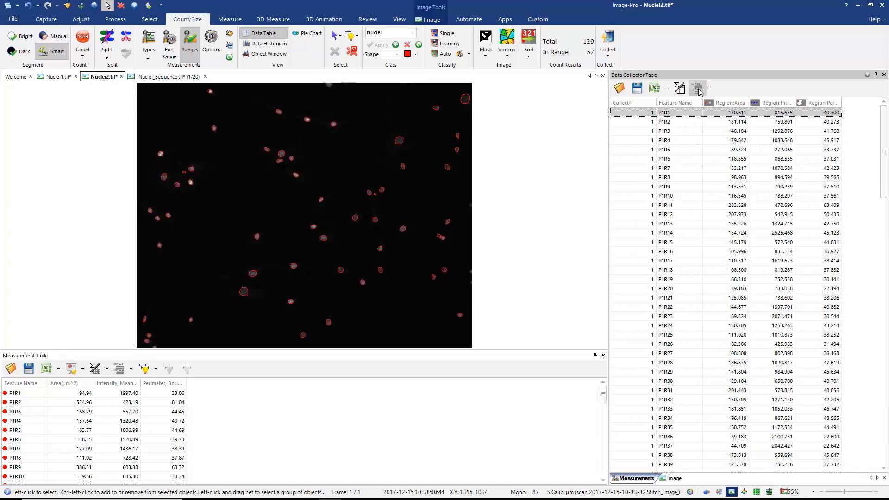
click(698, 89)
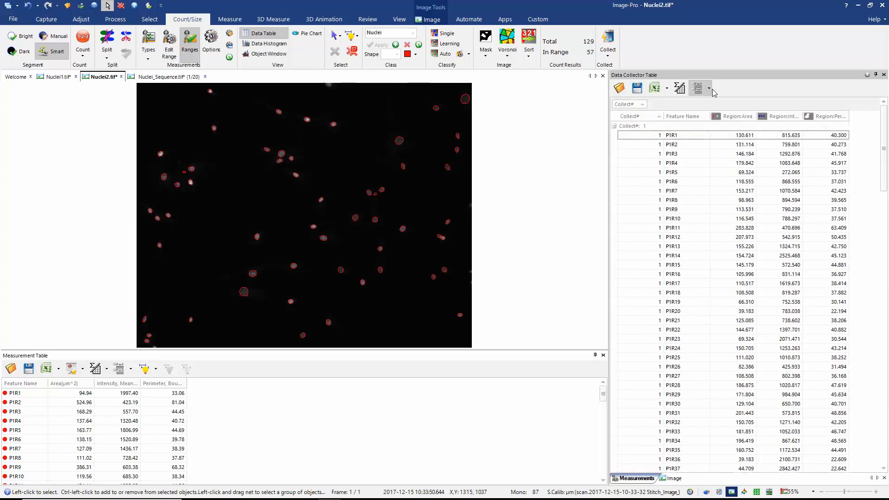
click(707, 87)
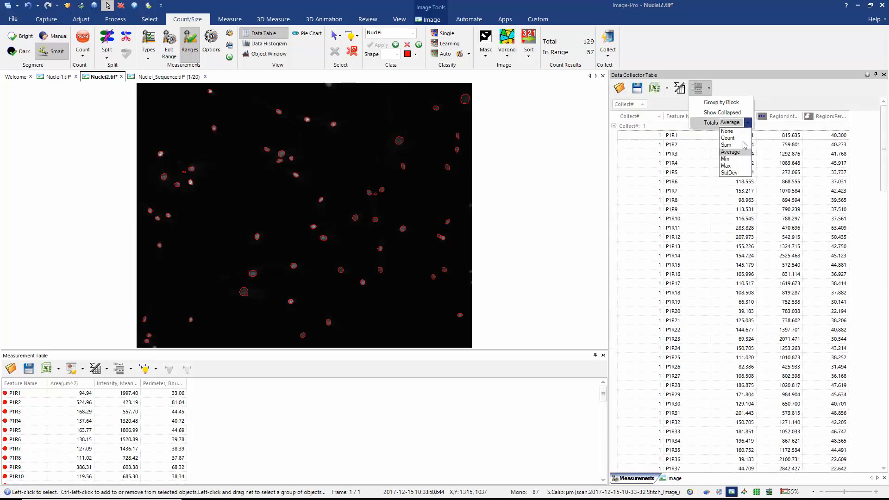
click(730, 151)
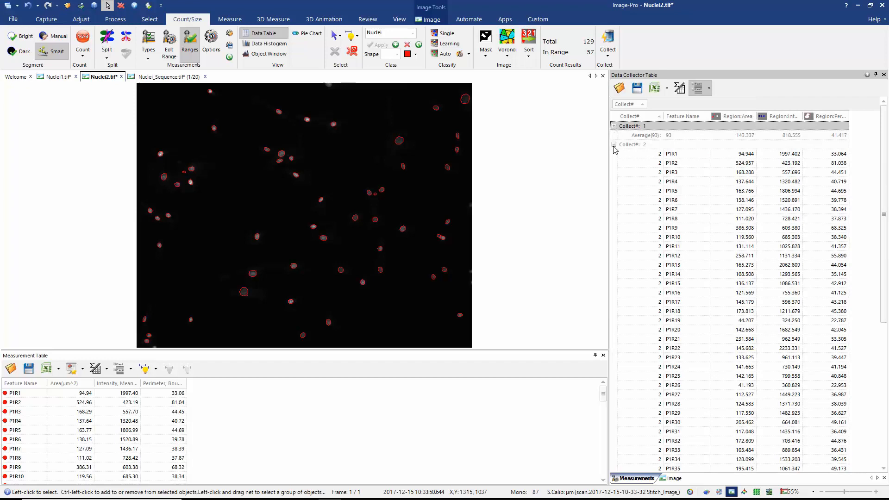
click(614, 145)
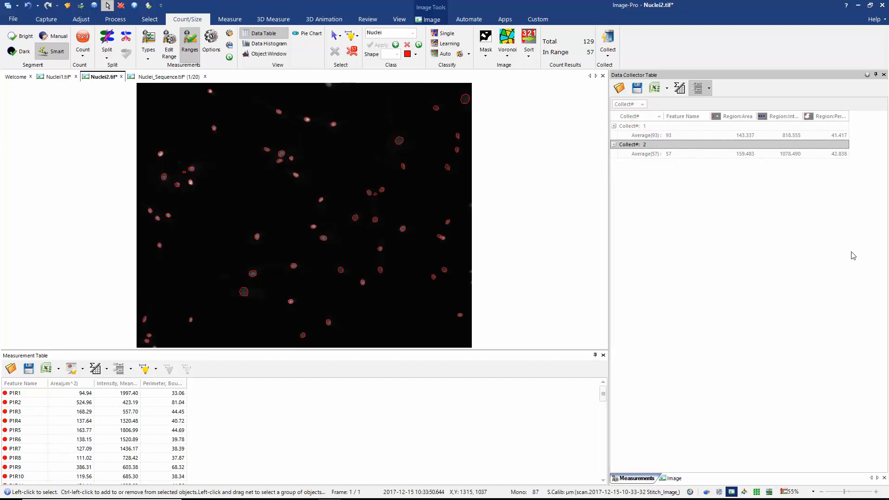
mouse_move(636, 248)
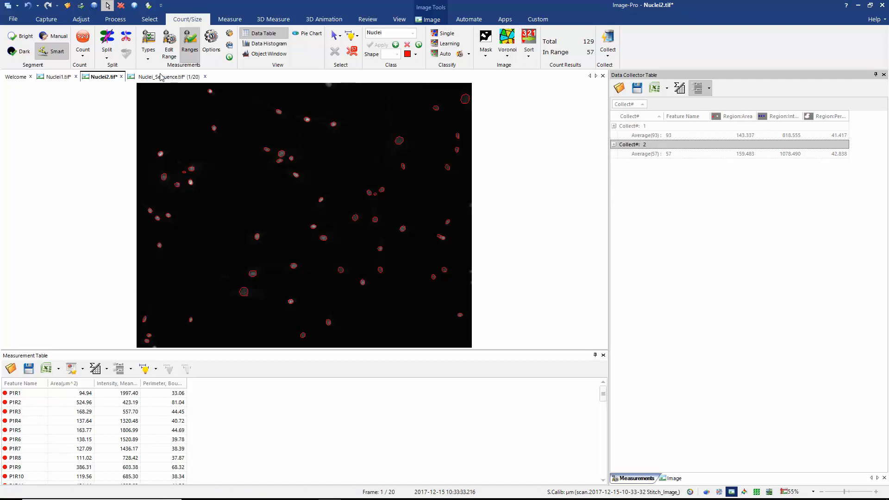
Activate Nuclei_Sequence.tif and step through frames 1–3, returning to frame 1.
click(165, 77)
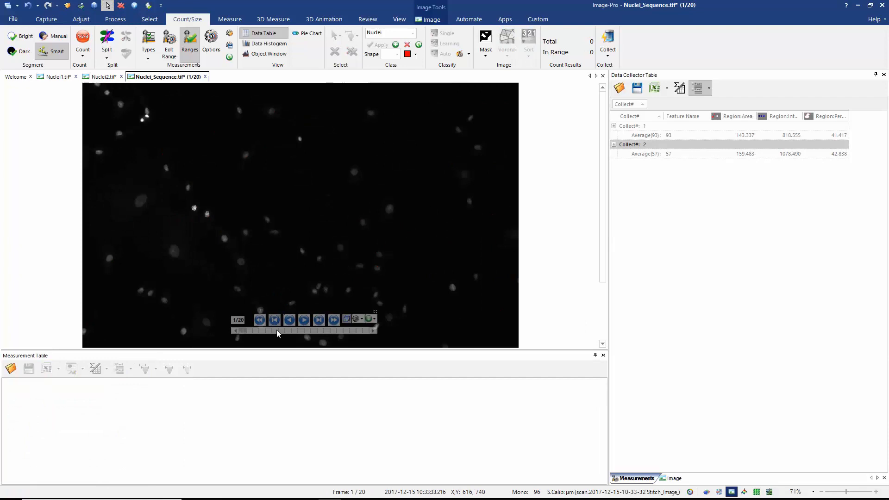
click(304, 320)
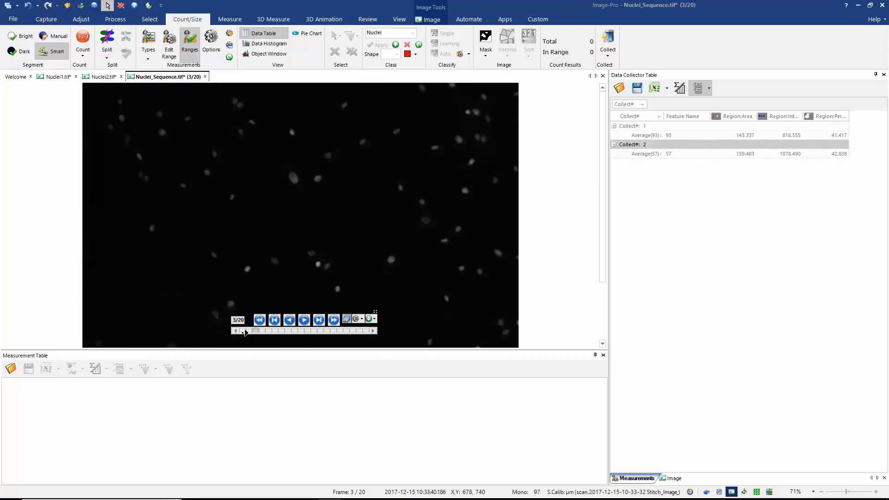
click(289, 319)
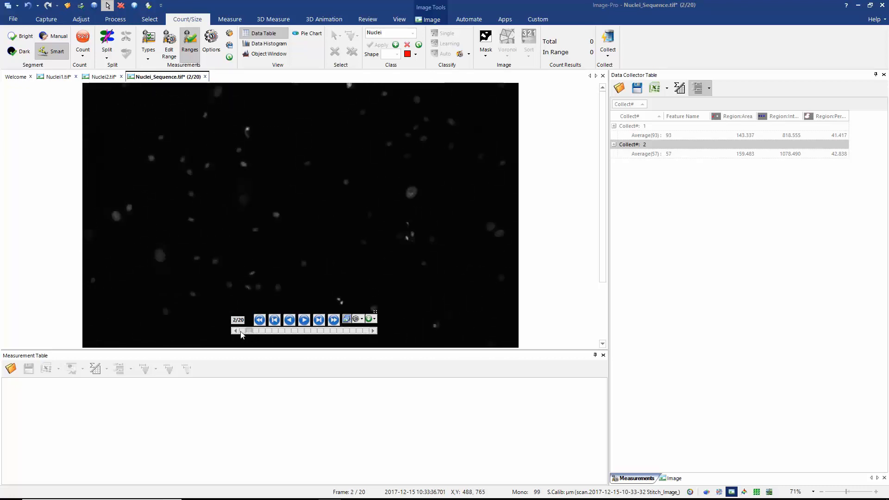
click(289, 319)
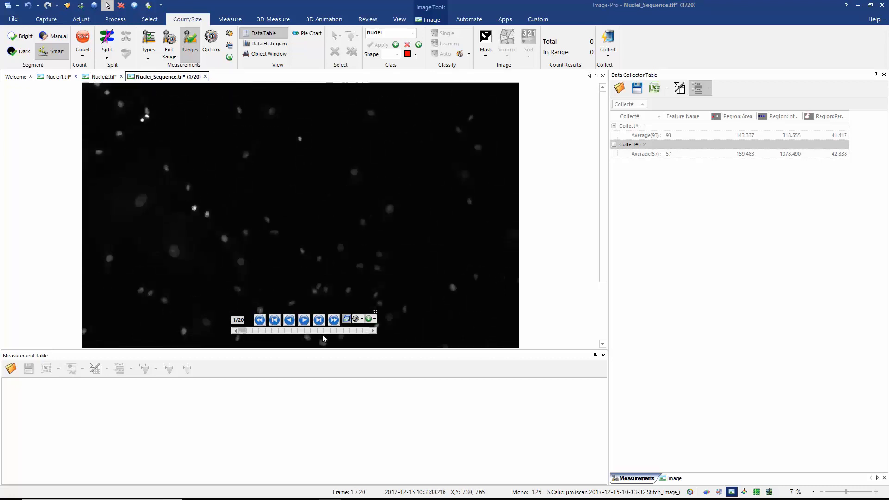
mouse_move(241, 39)
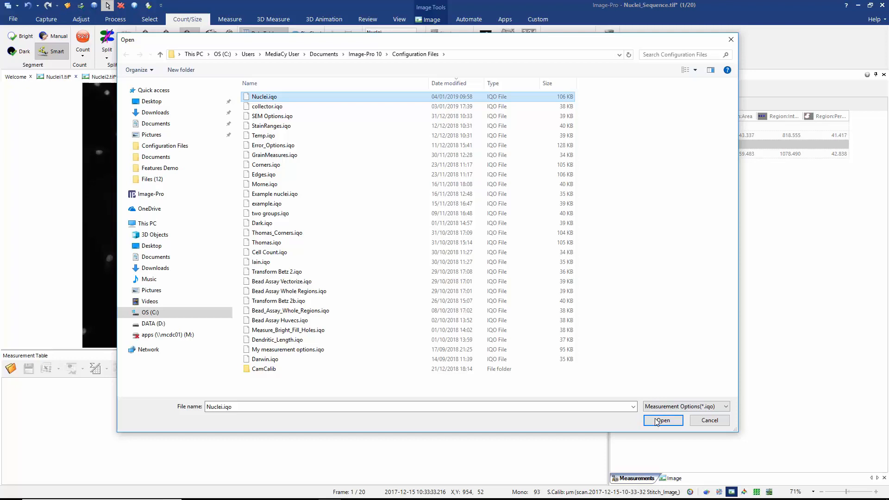
Load Nuclei.iqo and count nuclei on sequence frames 1 and 2 (145 objects, 76 in range).
click(663, 421)
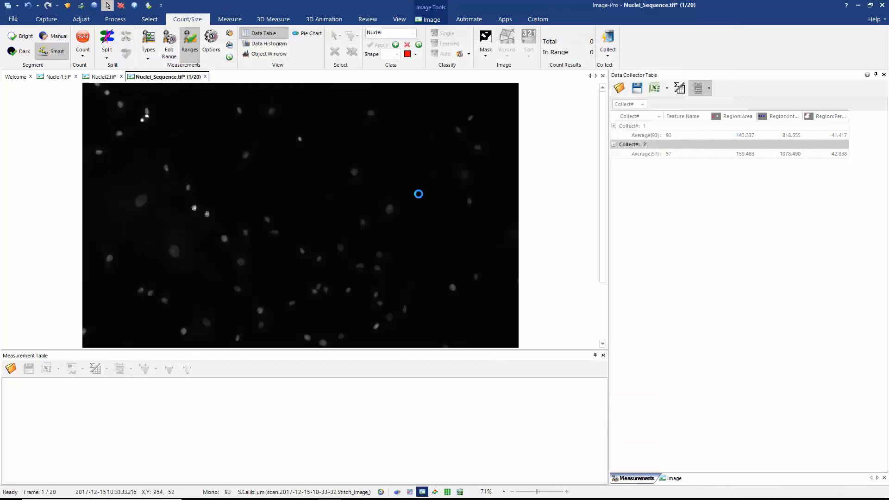
click(83, 36)
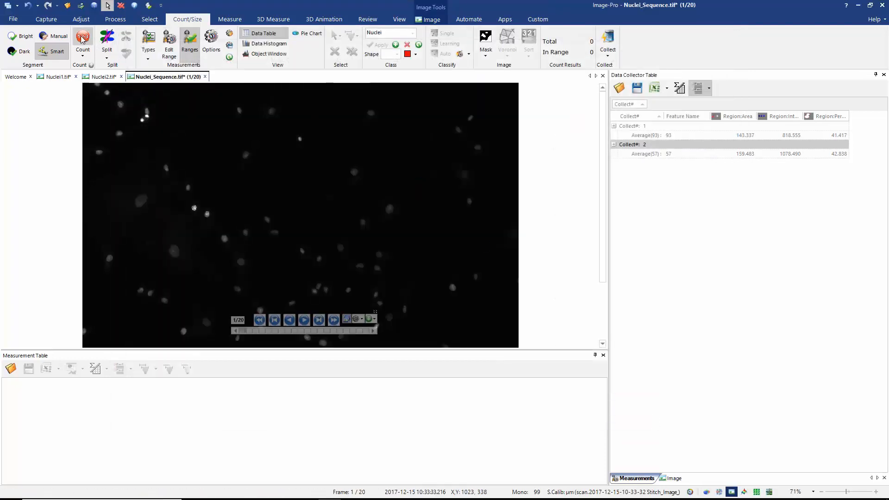
click(82, 39)
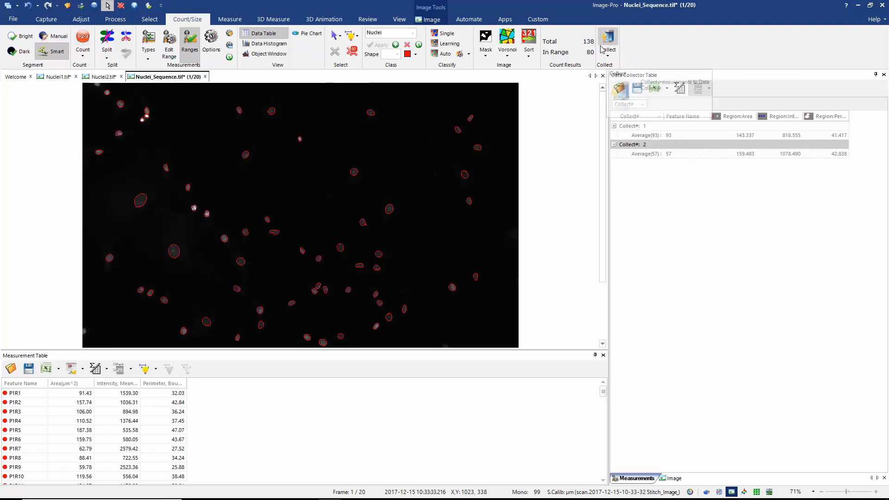
click(304, 320)
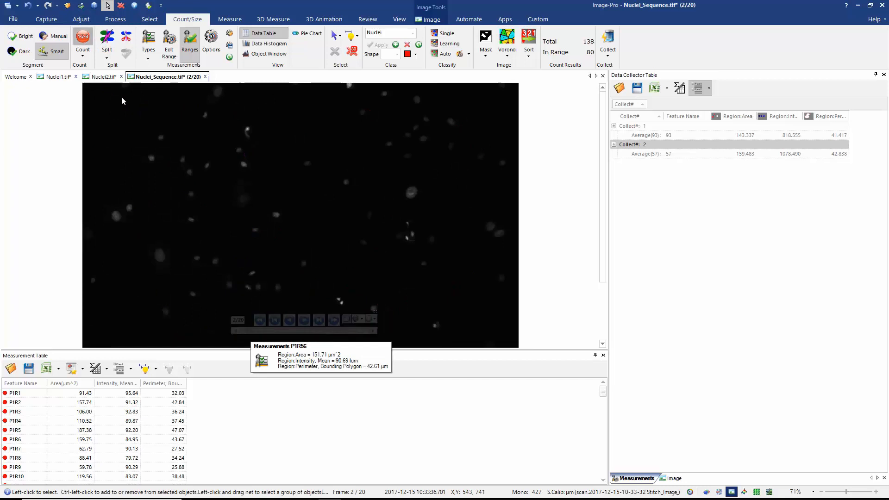
click(83, 42)
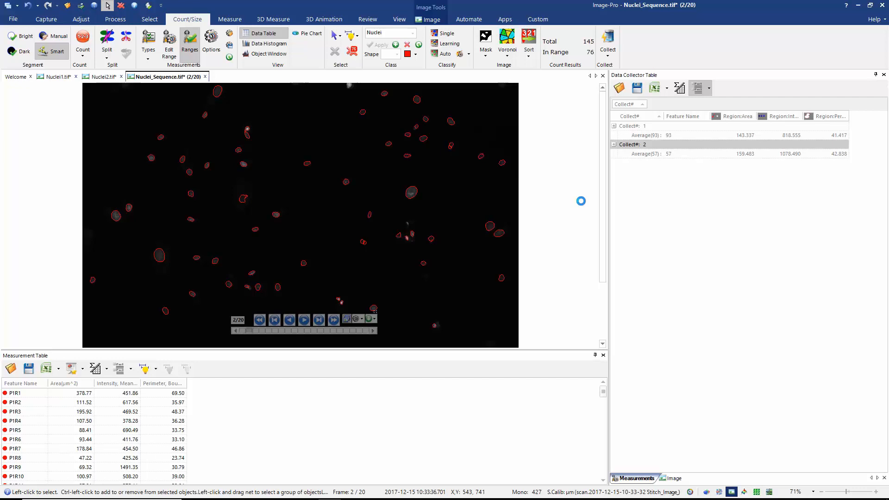
mouse_move(380, 277)
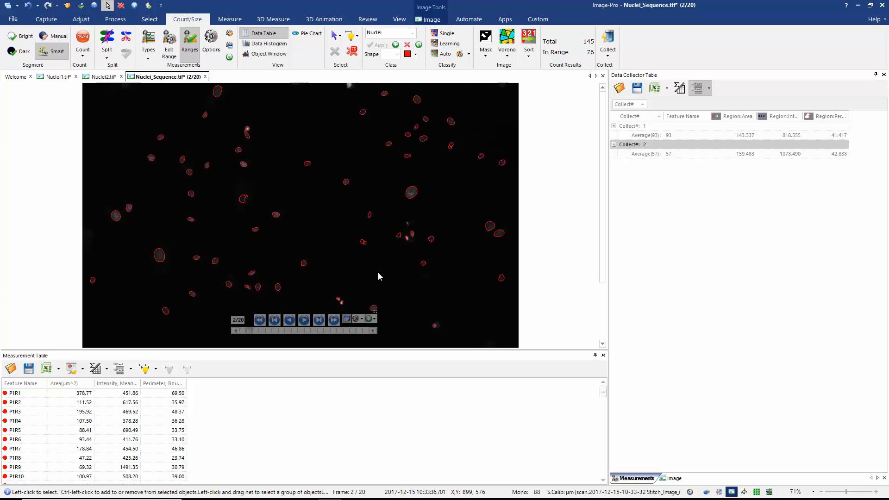
mouse_move(342, 300)
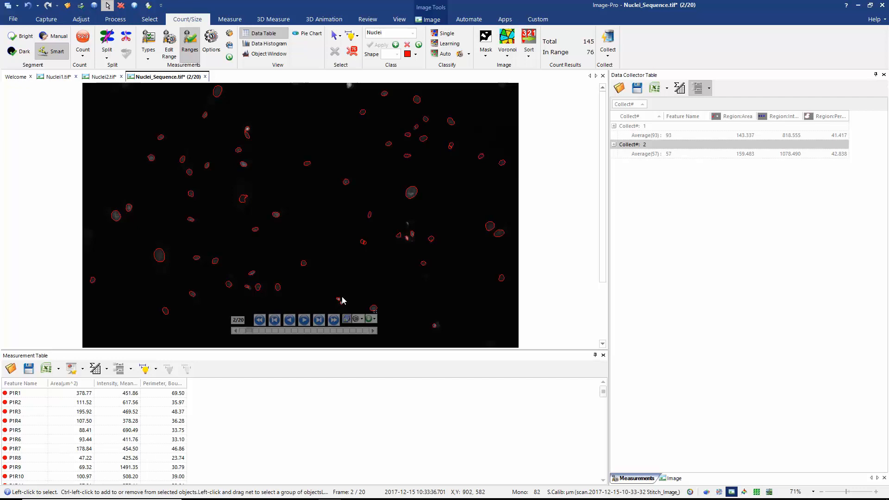
mouse_move(405, 329)
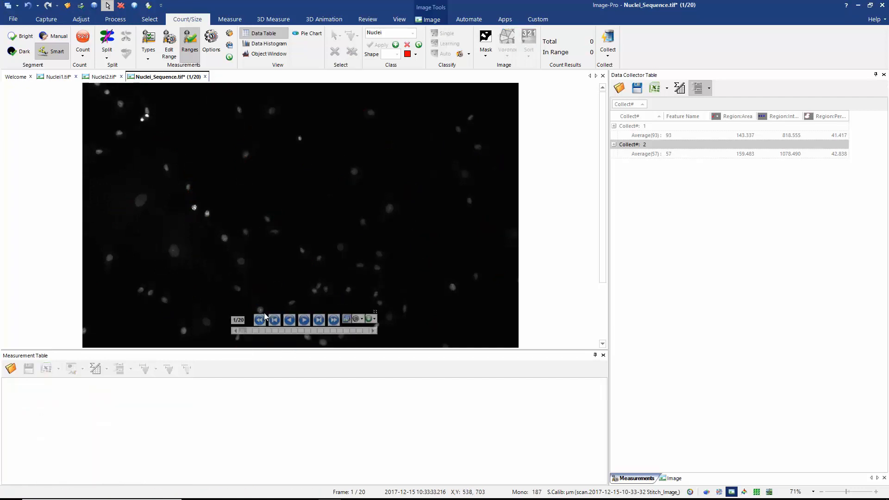
Enable All Frames and Clear Collector in the Collect options.
click(607, 48)
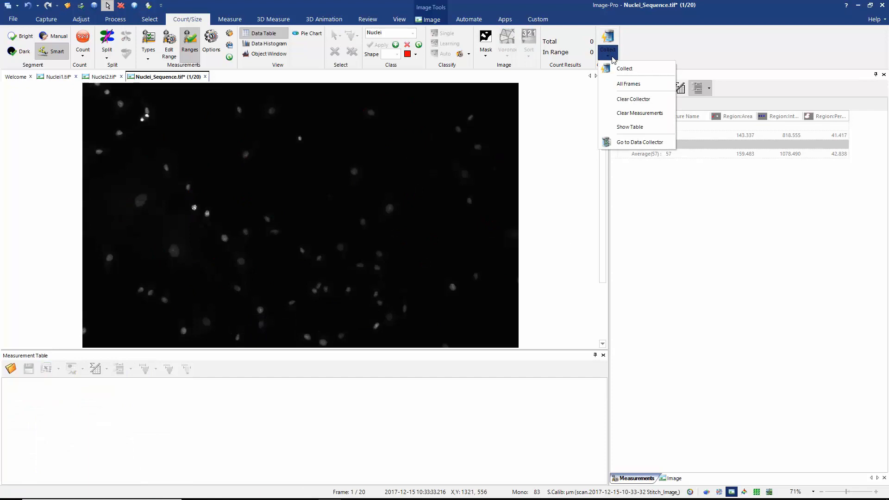
mouse_move(628, 83)
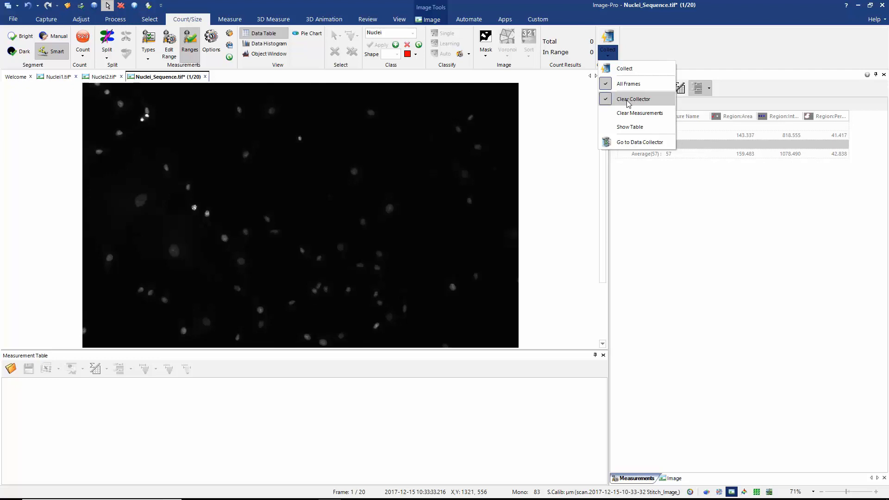
mouse_move(737, 191)
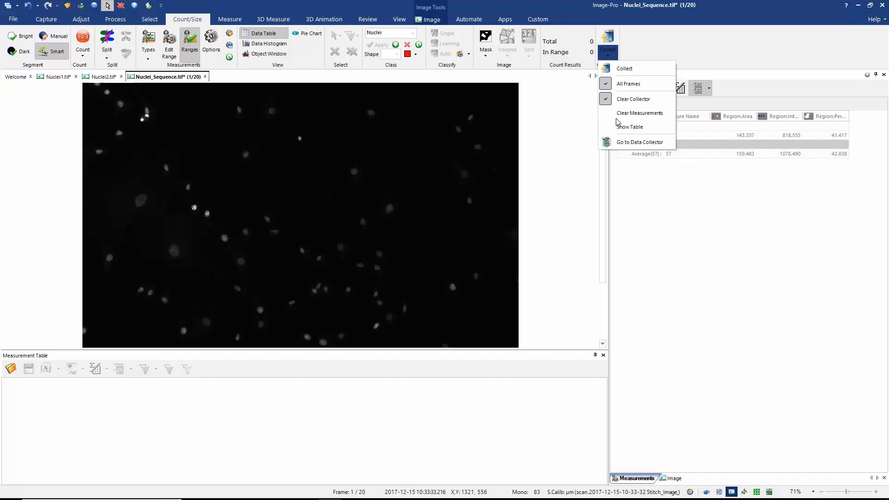
click(640, 142)
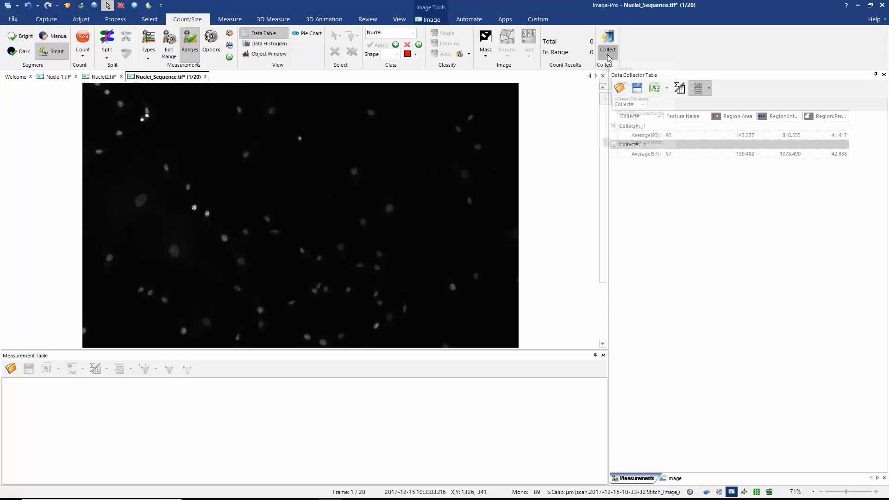
Collect counts from all 20 frames into the Data Collector; frame 20 gives 365 objects, 85 in range.
click(608, 49)
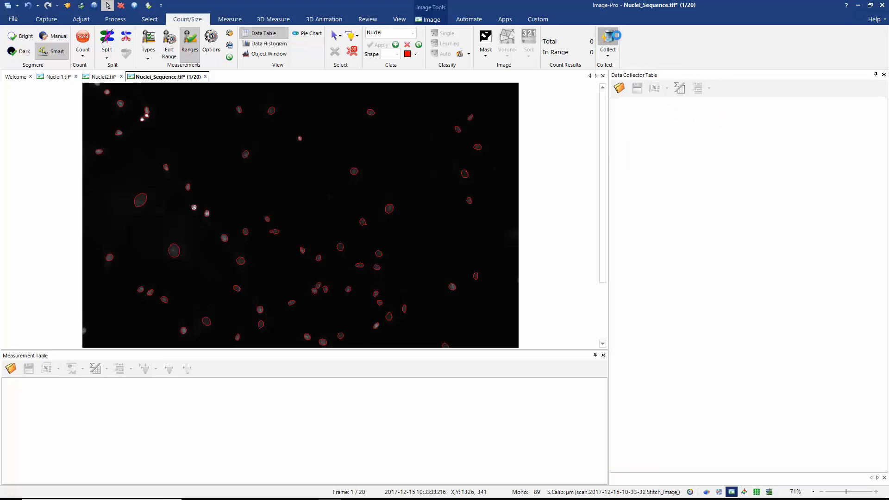
click(607, 40)
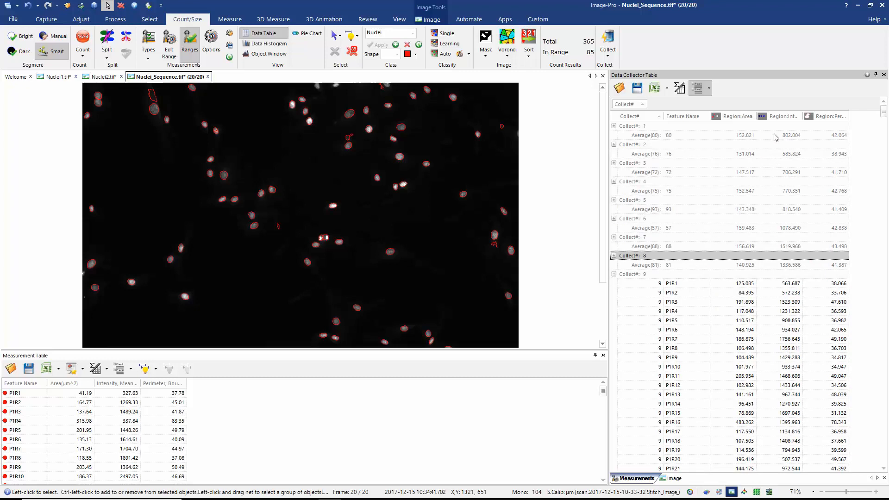
mouse_move(838, 256)
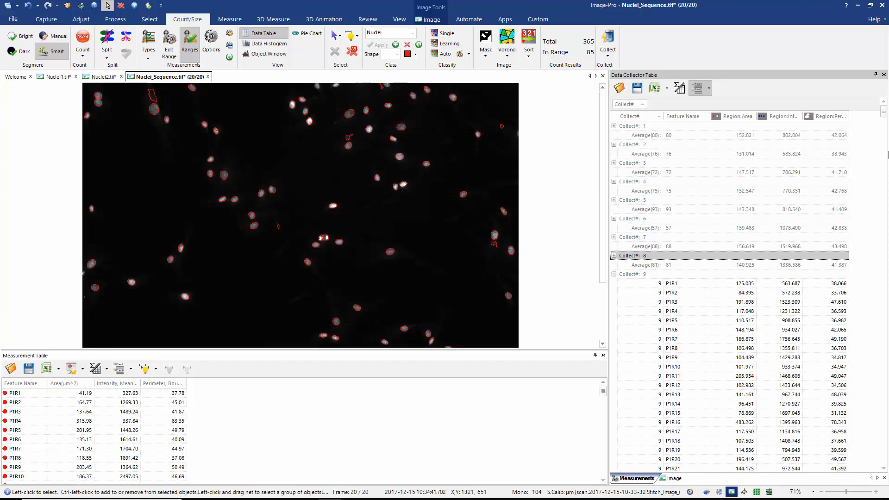
click(608, 42)
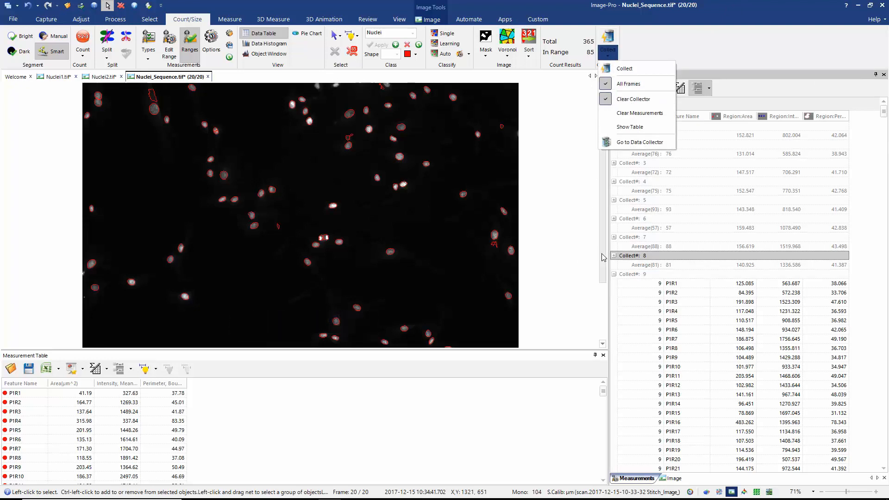
mouse_move(805, 316)
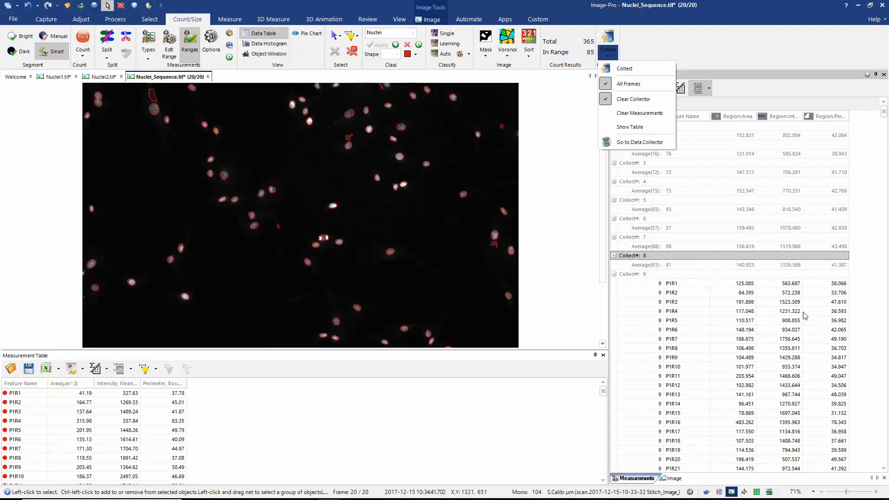